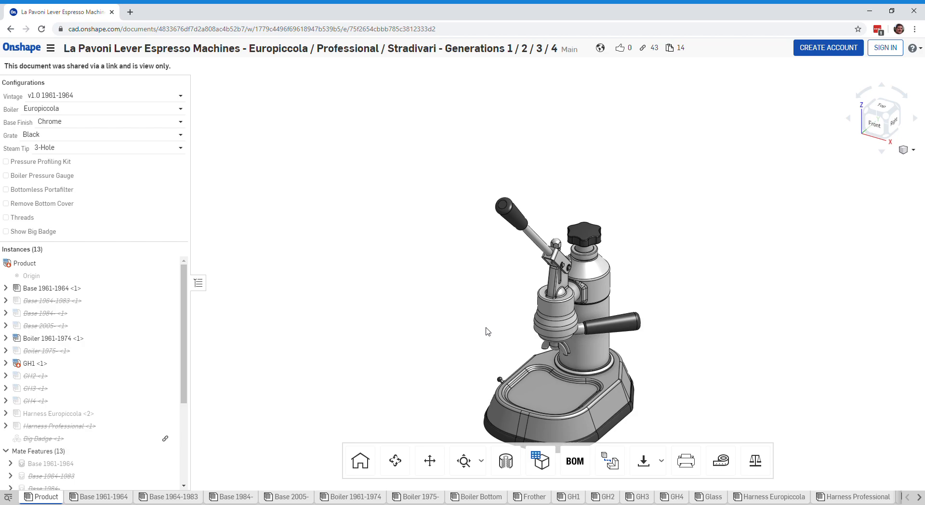
mouse_move(491, 348)
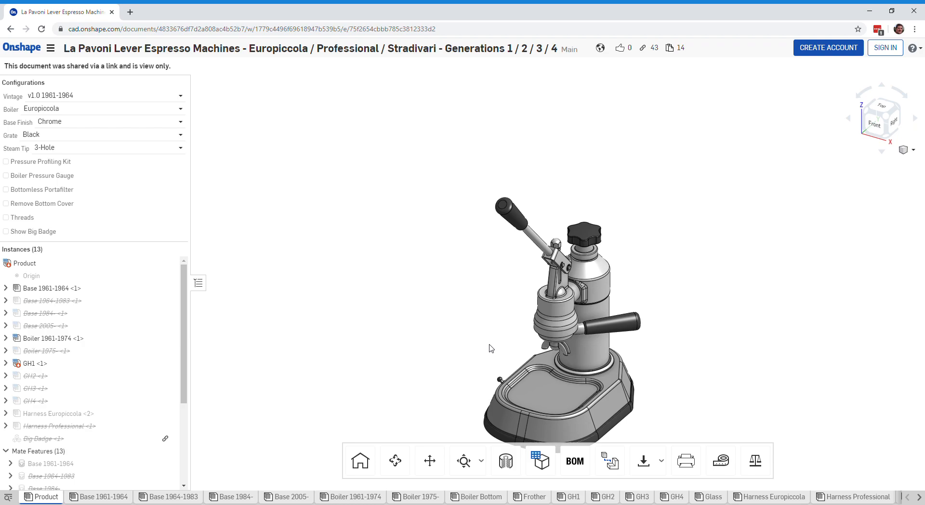
mouse_move(737, 394)
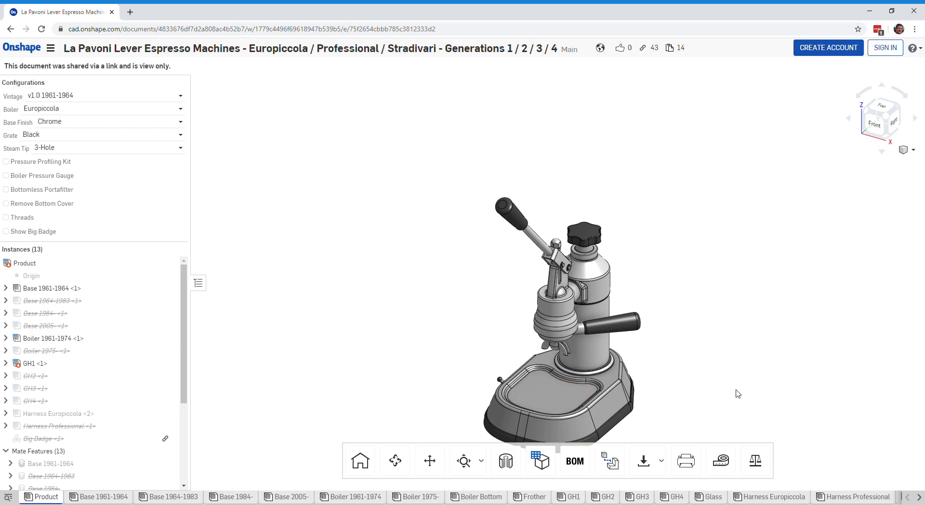
mouse_move(290, 107)
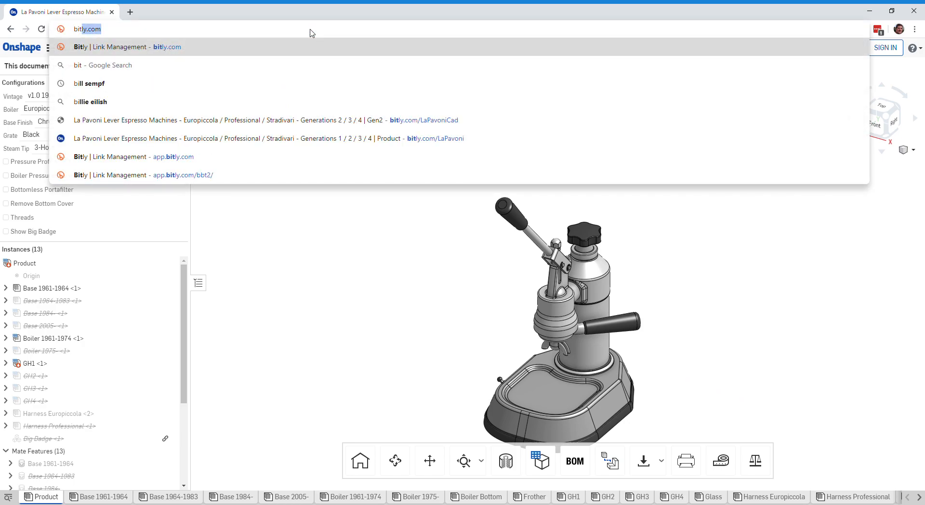
- Enter the La Pavoni document's short link address, correcting a typo
text(bitlu)
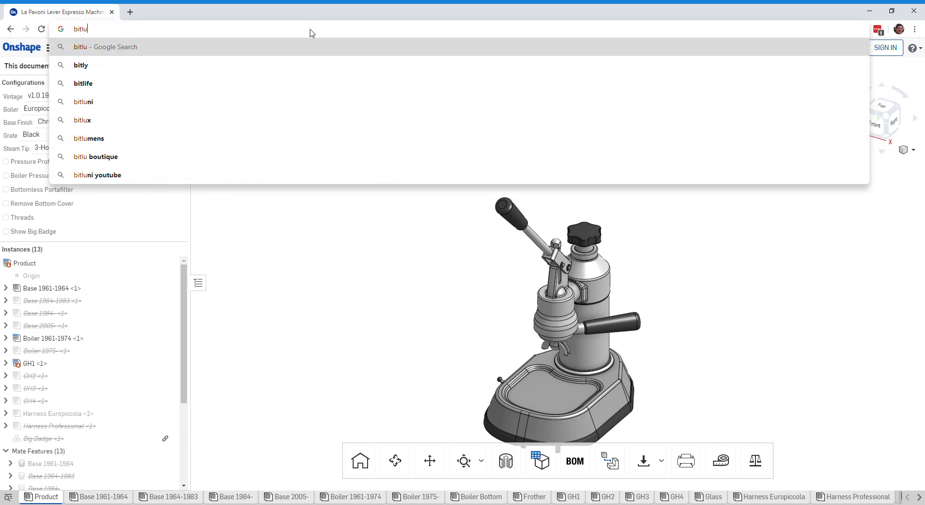
key(Backspace)
text(.ly/La)
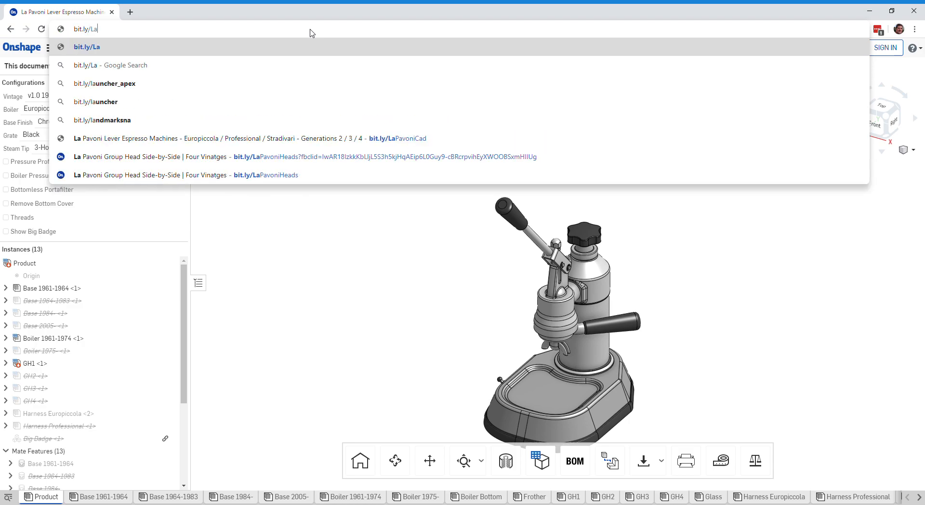
text(Pavoni)
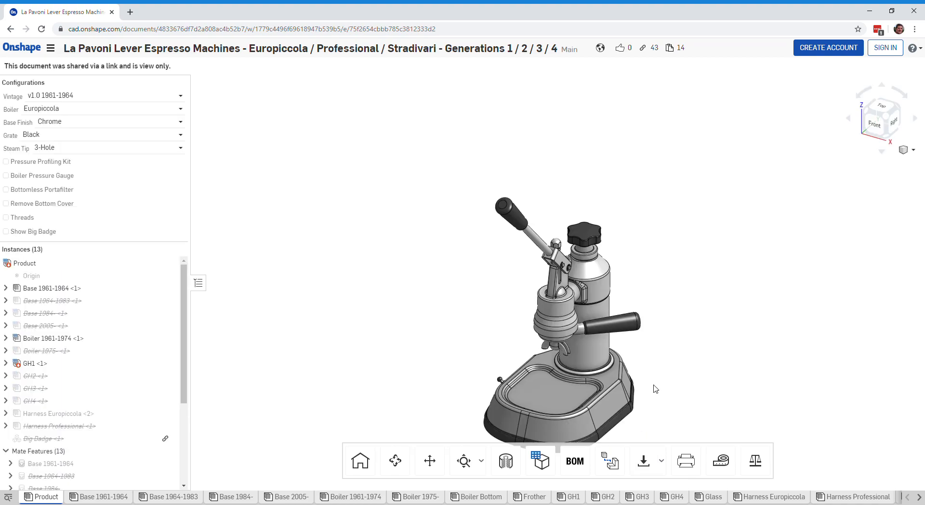
mouse_move(686, 461)
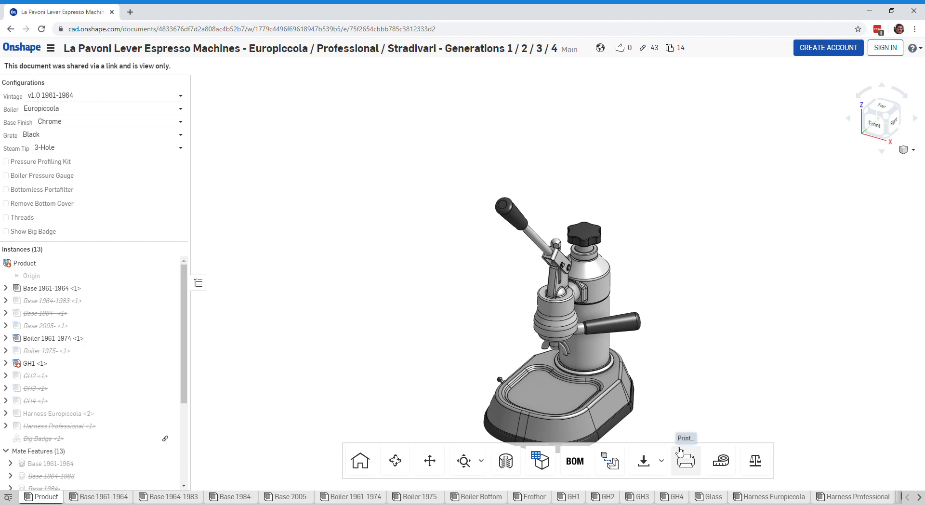
mouse_move(720, 359)
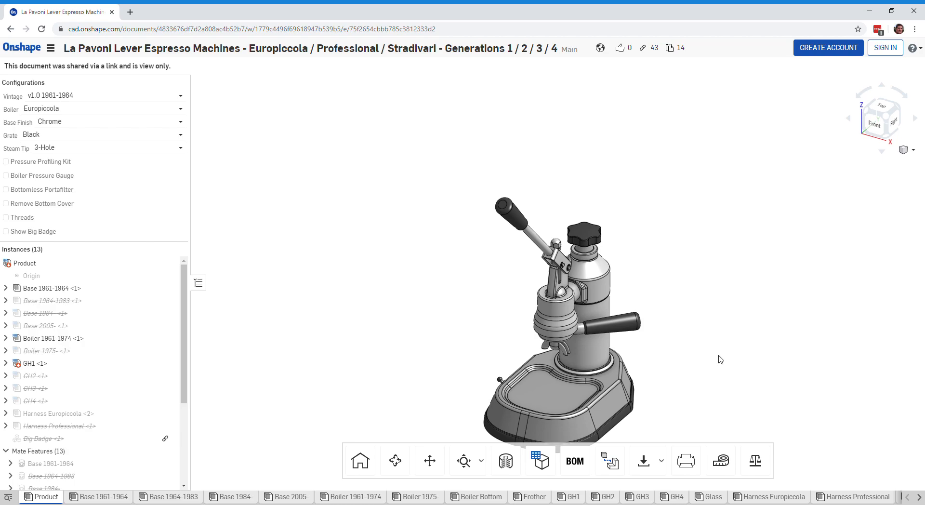
mouse_move(645, 499)
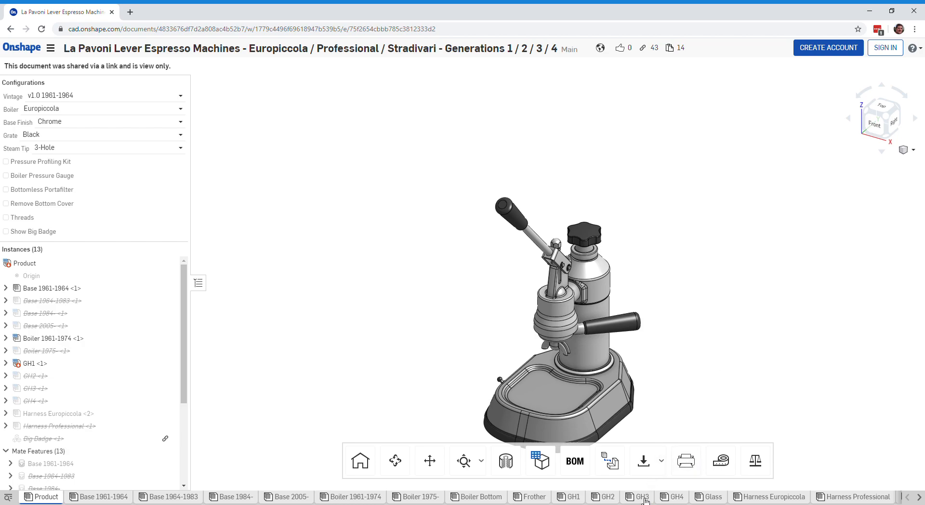
- Switch to the GH3 group head assembly and bring up the display-mode choices
click(642, 496)
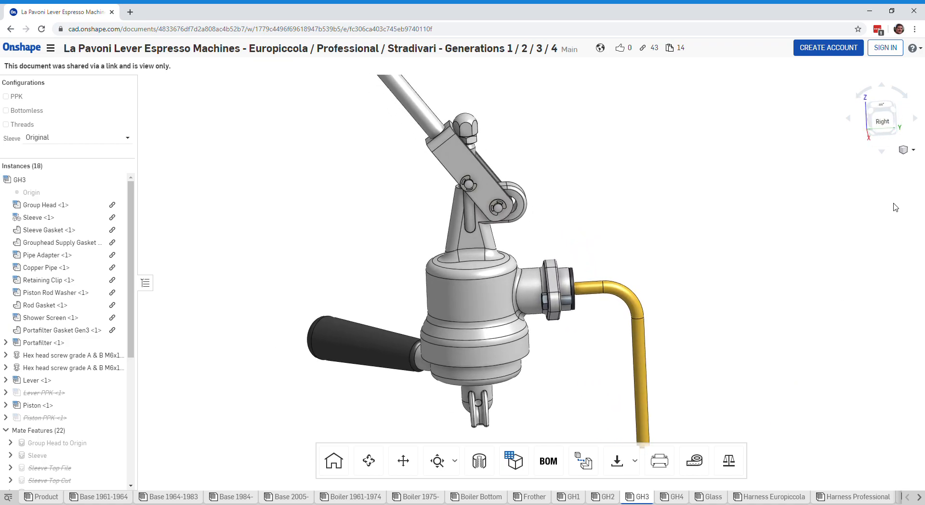
click(904, 149)
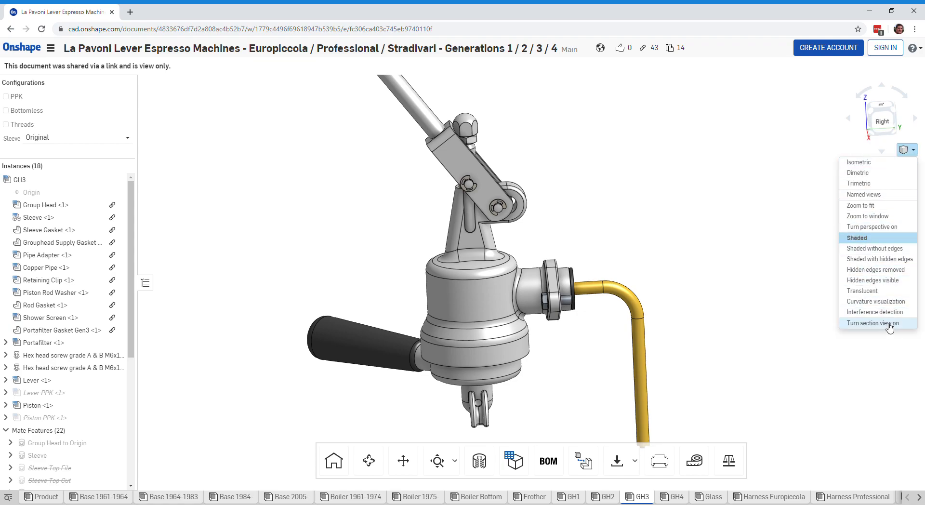
- Cut the group head open in section and orbit to view the chamber at an angle
click(873, 323)
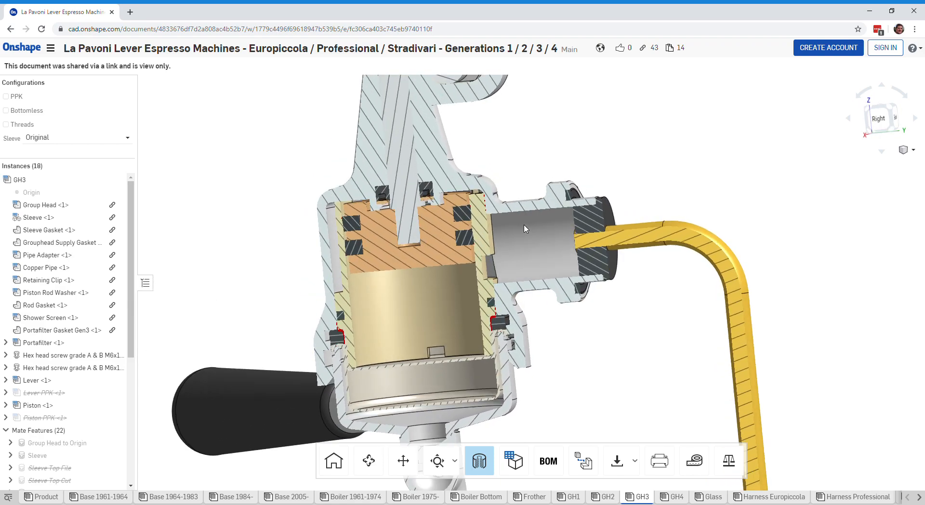
drag(525, 229, 413, 277)
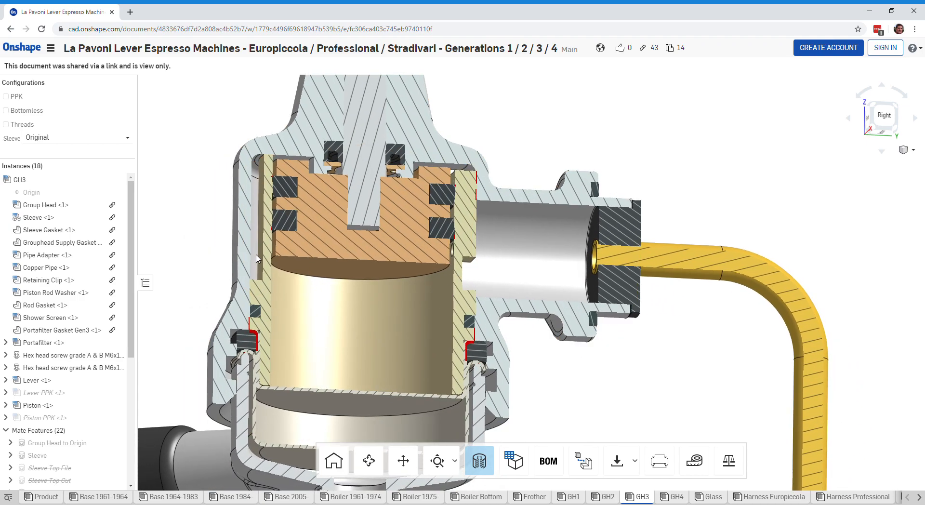
drag(257, 258, 278, 262)
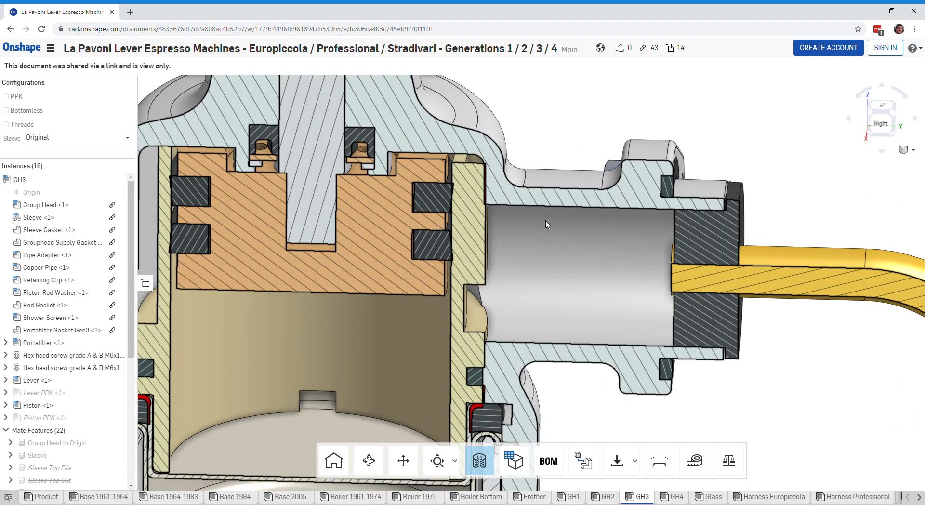
drag(546, 224, 540, 280)
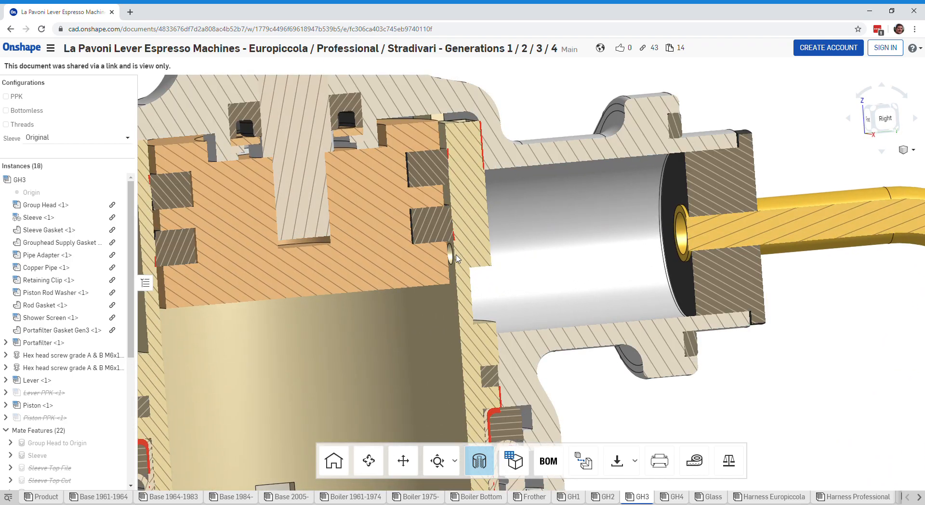
mouse_move(451, 274)
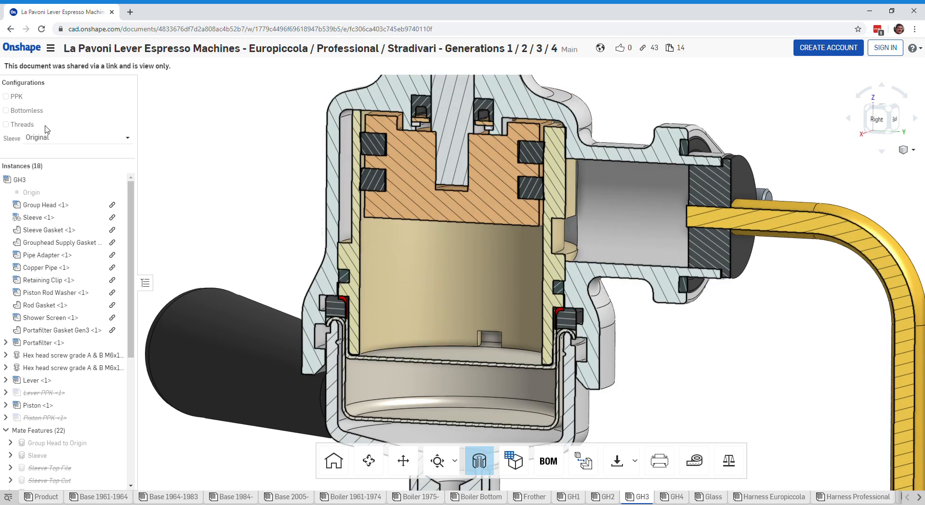
- Enable the Threads configuration so the sectioned parts show their threads
click(6, 124)
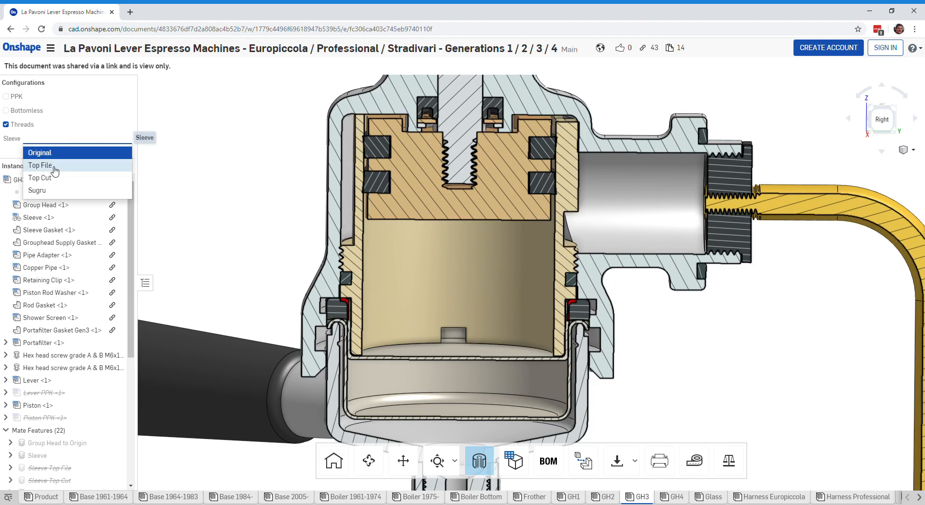
- Swap the Sleeve configuration to Top File and highlight the sleeve in the cutaway
click(39, 165)
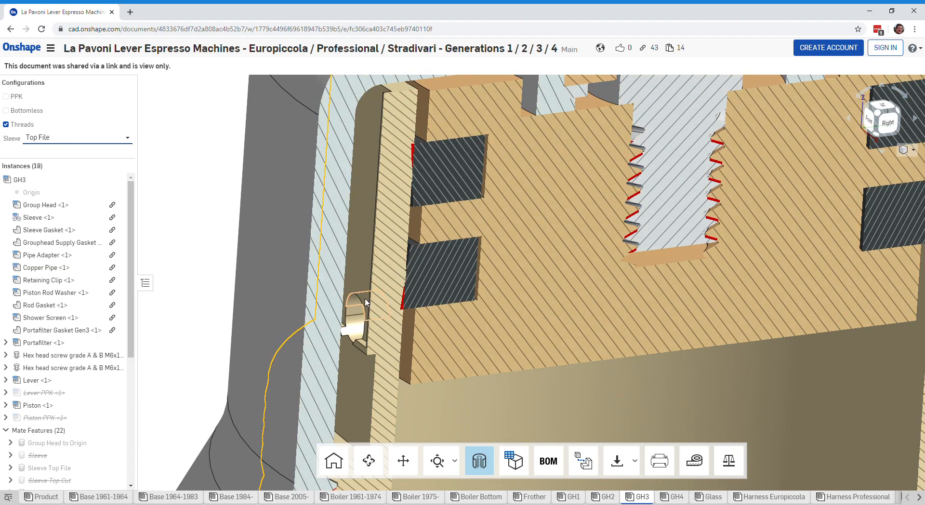
click(35, 217)
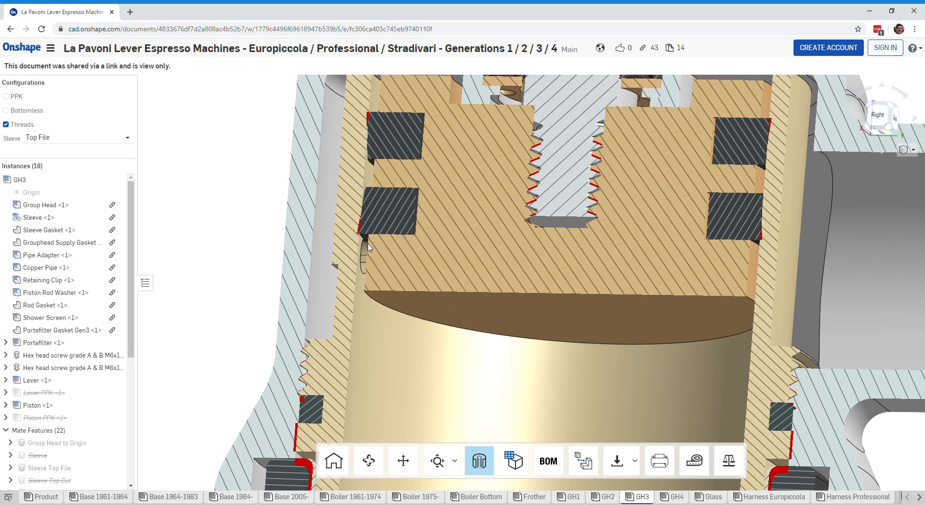
click(434, 311)
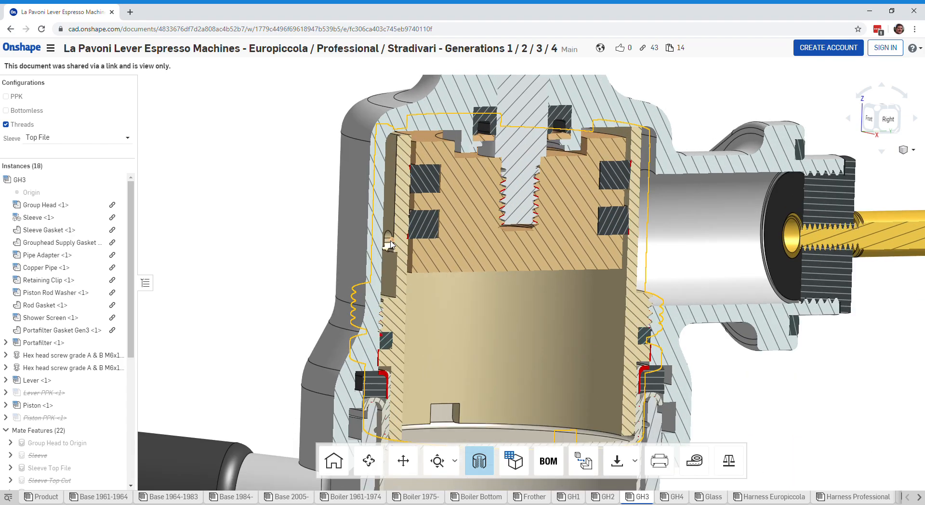
- Return the Sleeve configuration to Original, showing the group head whole
scroll(up, 3)
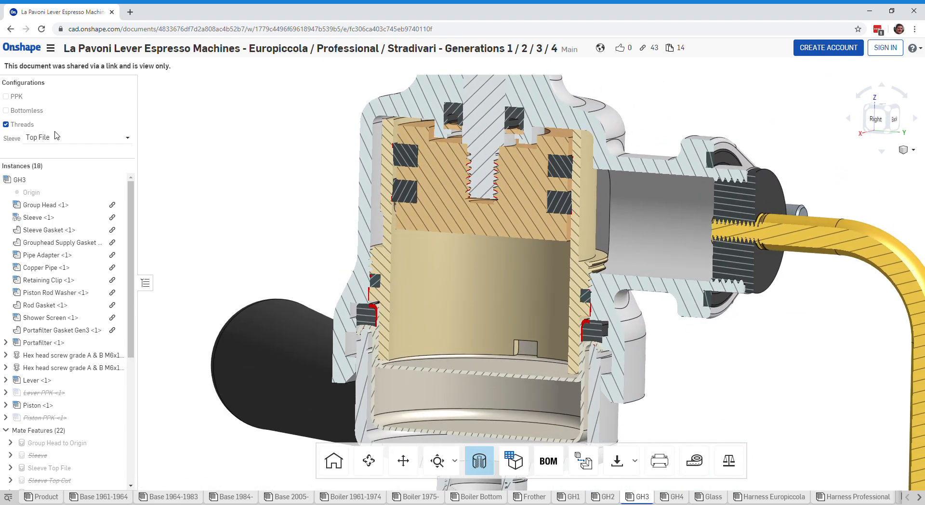
click(76, 137)
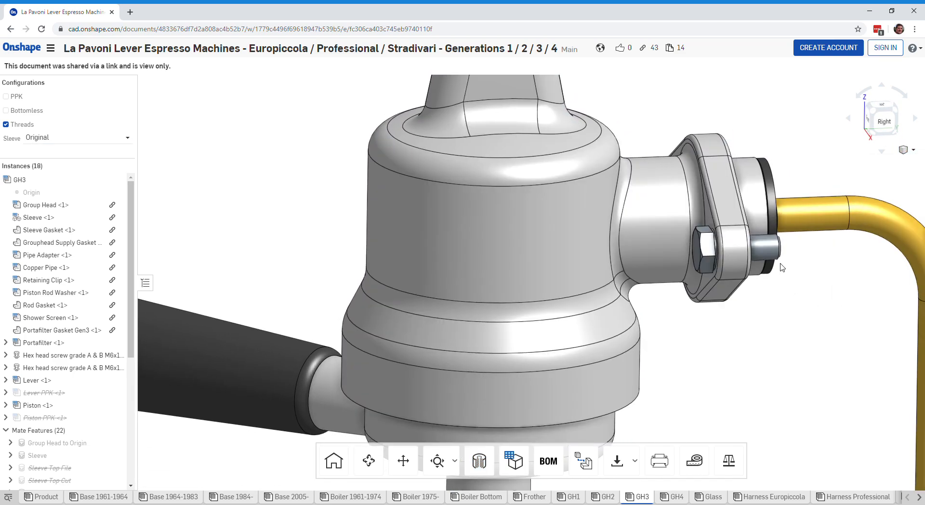
- Start a new section view with Section plane 1 through the group head
click(904, 149)
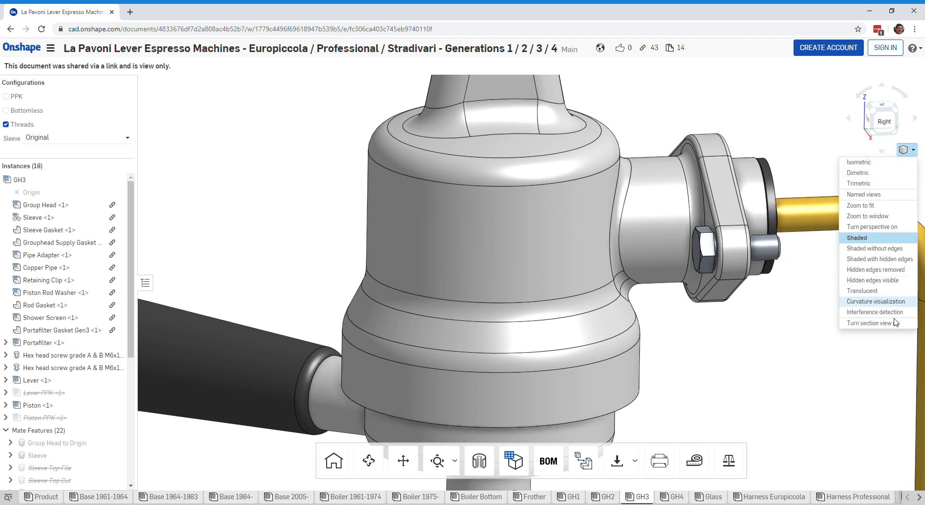
click(868, 323)
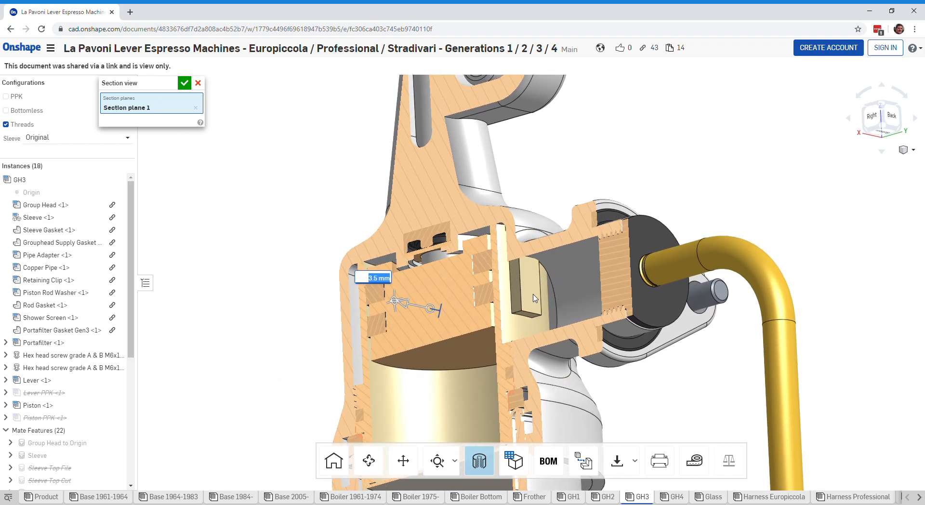
- Drag the section plane through the group head, then select its body after cancelling
drag(531, 298, 455, 213)
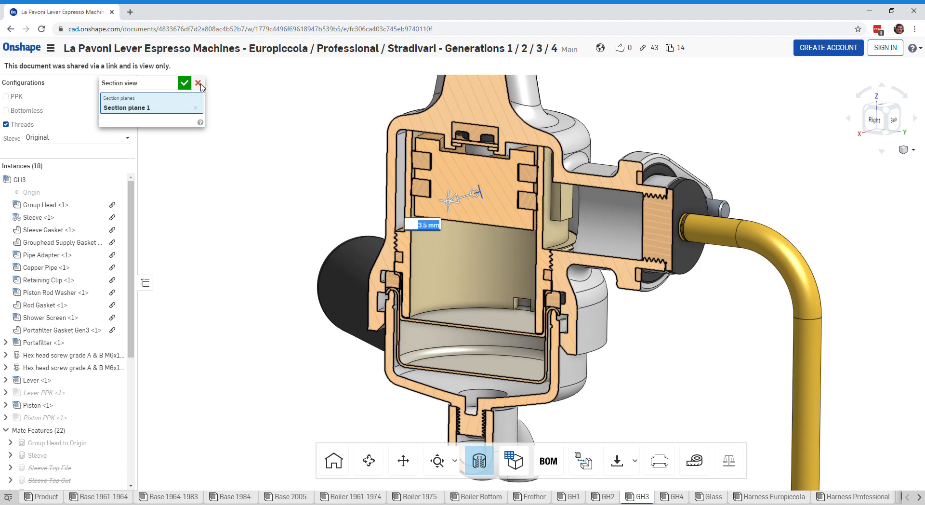
mouse_move(213, 102)
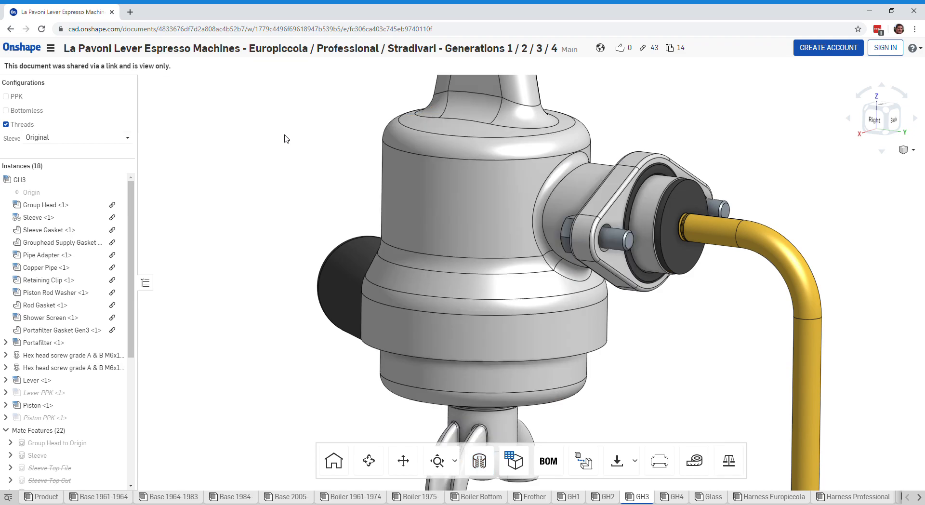
click(620, 176)
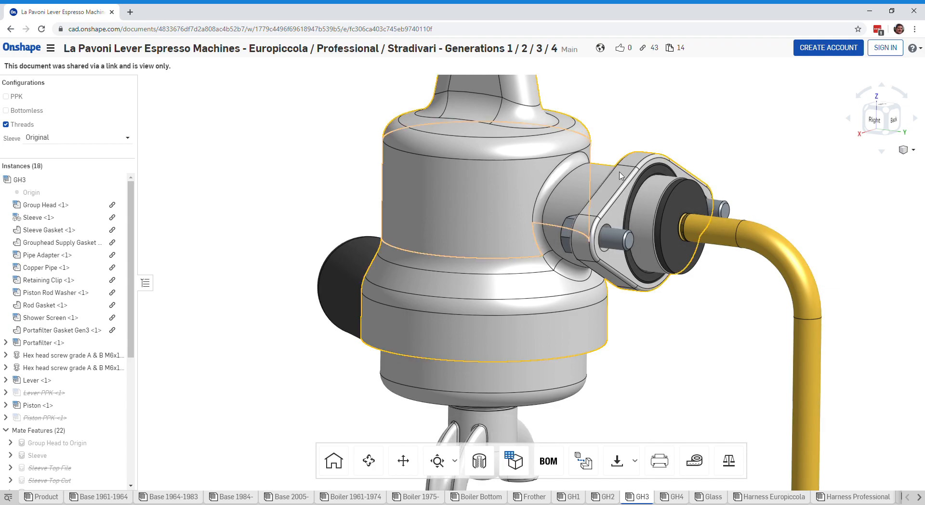